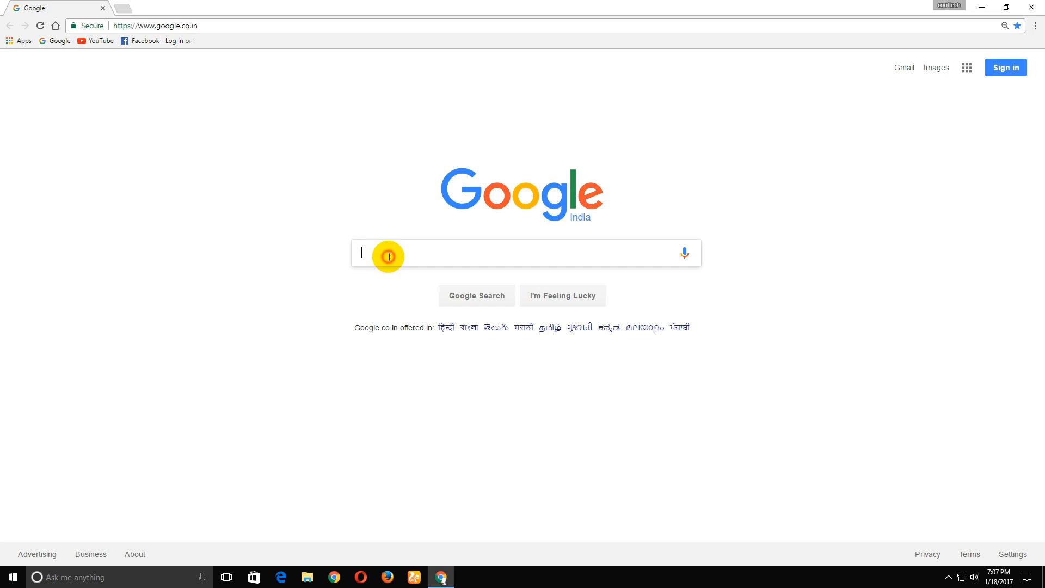
- Search Google for 'remi', reach jide.com's Remix OS for PC page and its download options
type("remi")
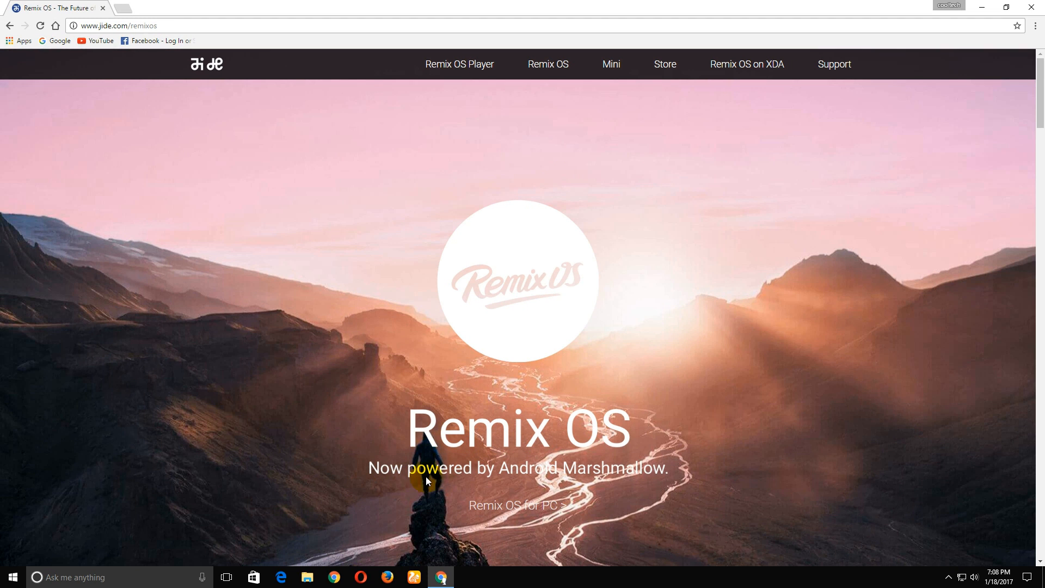
mouse_move(634, 480)
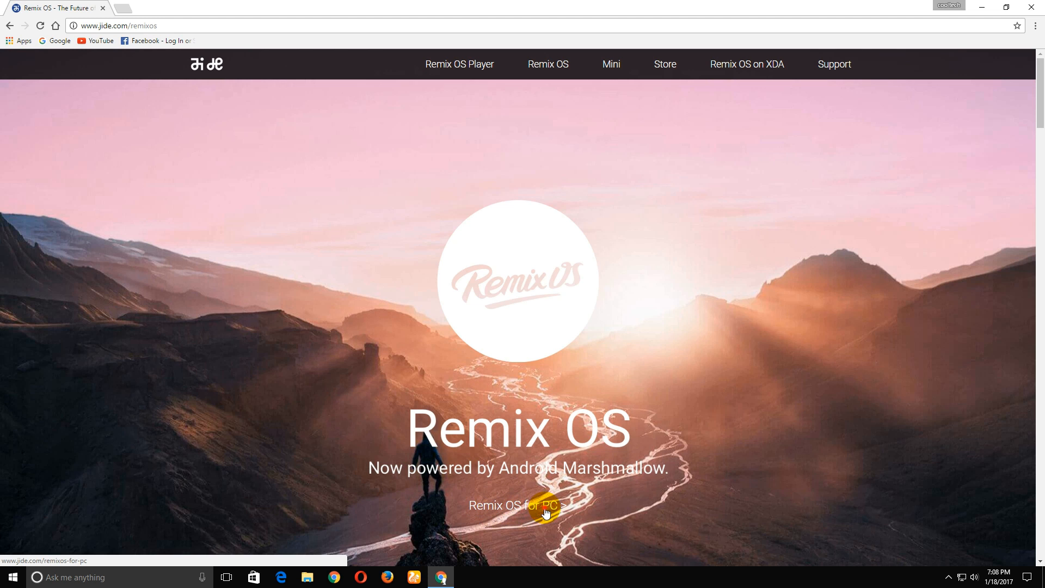
left_click(516, 504)
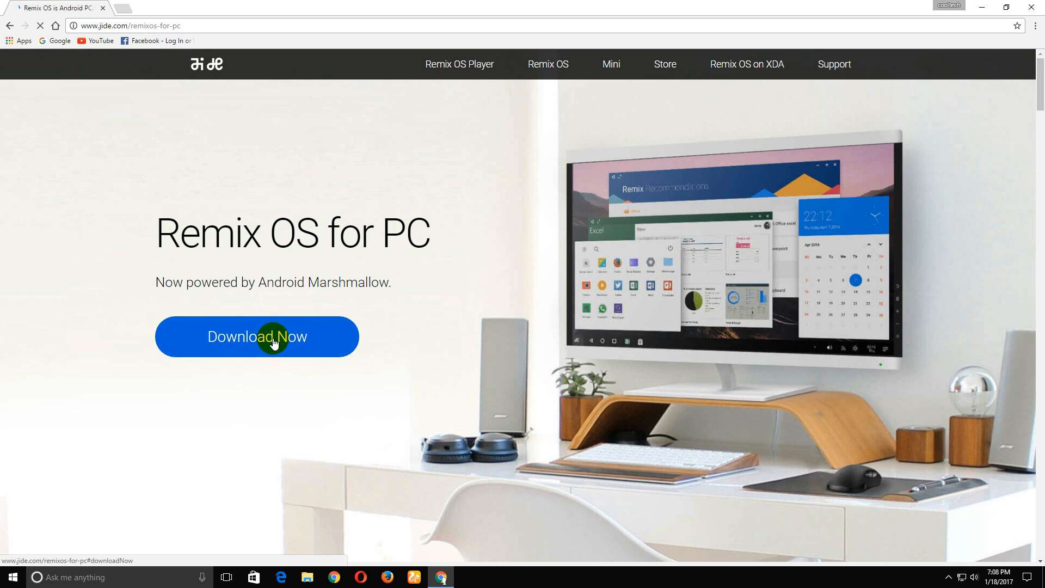
left_click(256, 337)
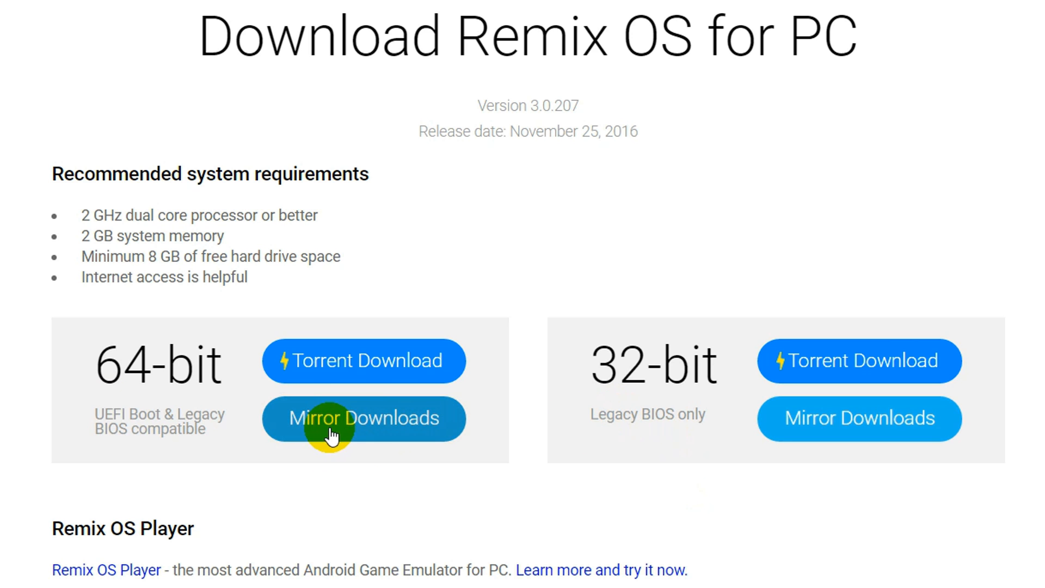
- Choose the 64-bit FossHub mirror and start the 744 MB Remix OS Player download
left_click(363, 418)
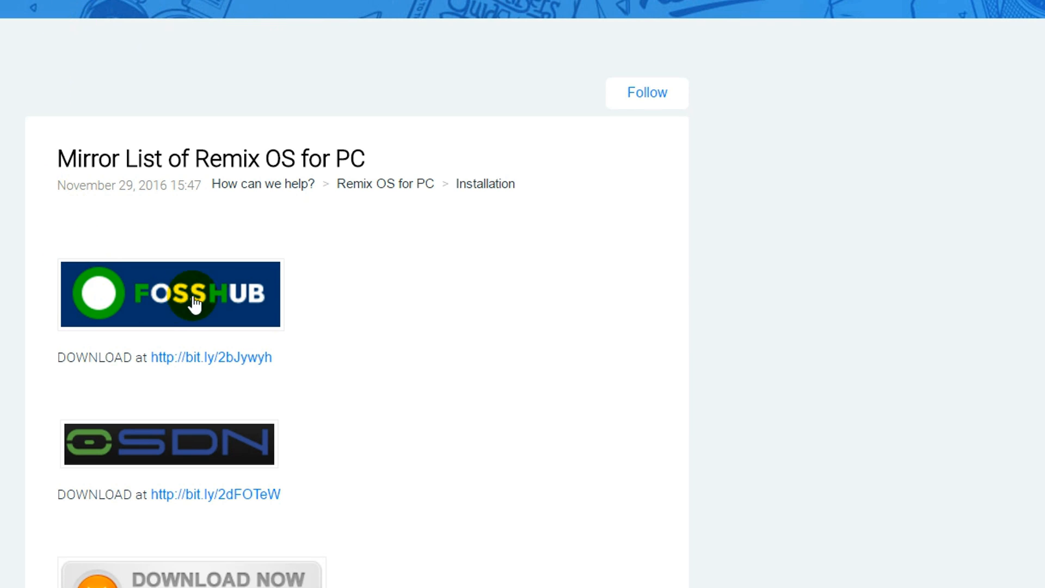
left_click(170, 294)
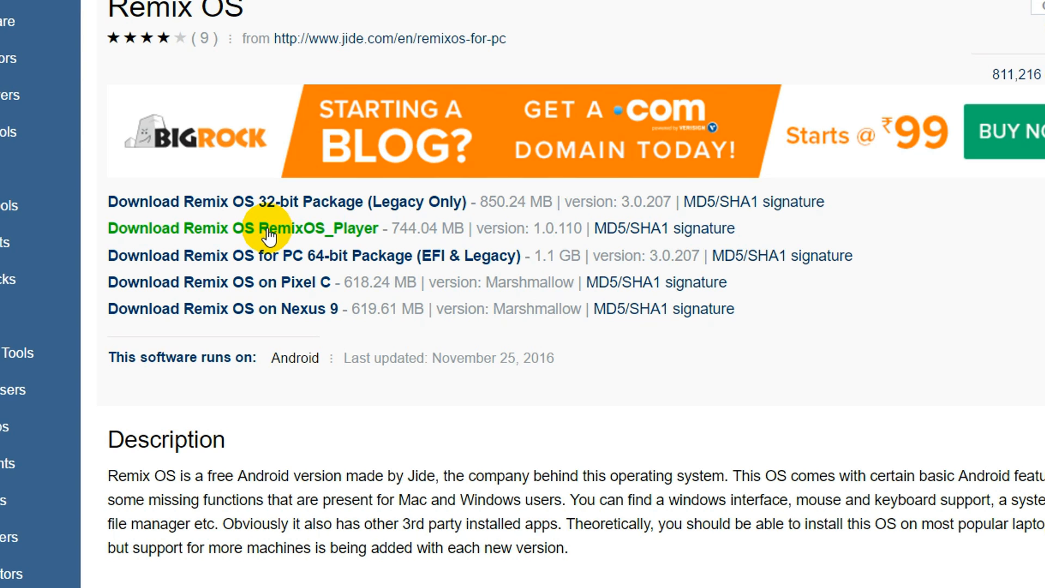
left_click(269, 227)
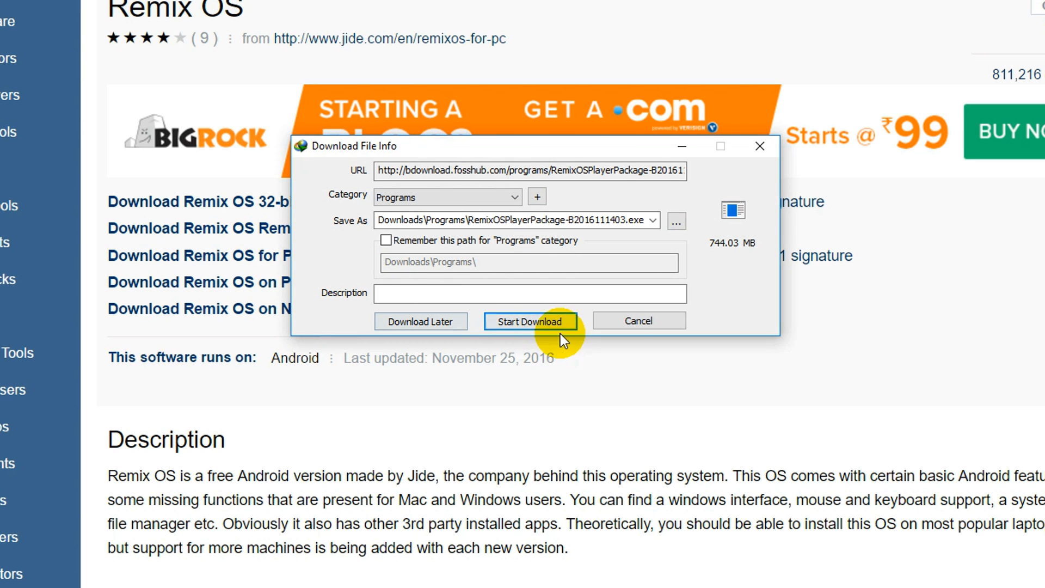
left_click(530, 320)
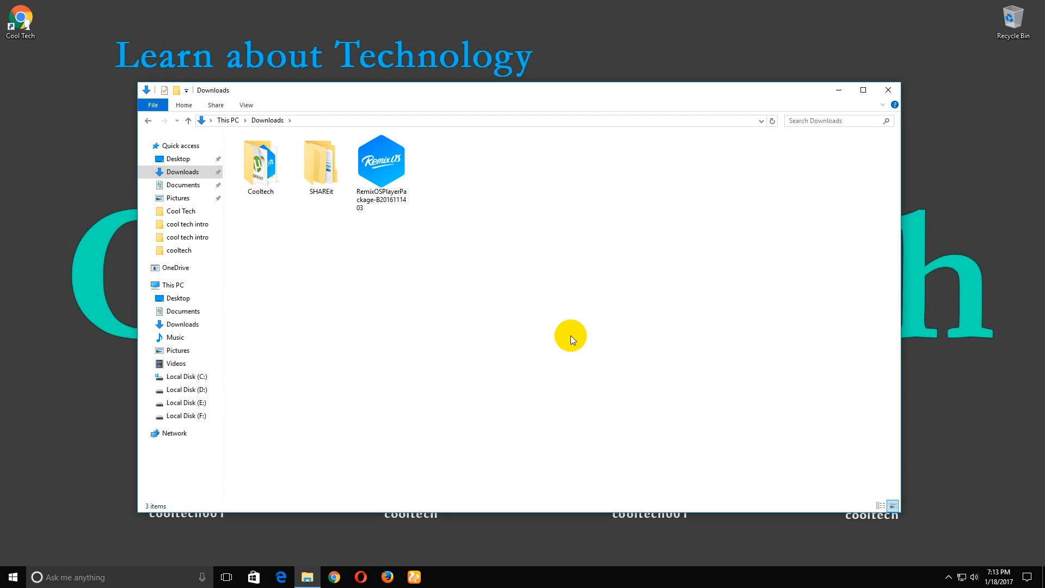
- Run RemixOSPlayerPackage from Downloads and extract it into the Downloads folder
left_click(381, 160)
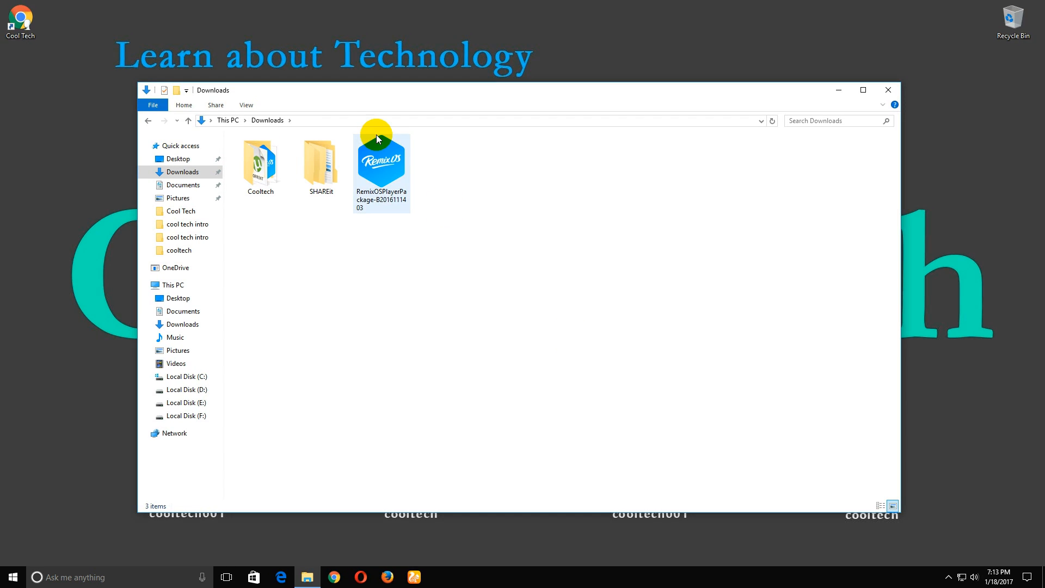
double_click(381, 162)
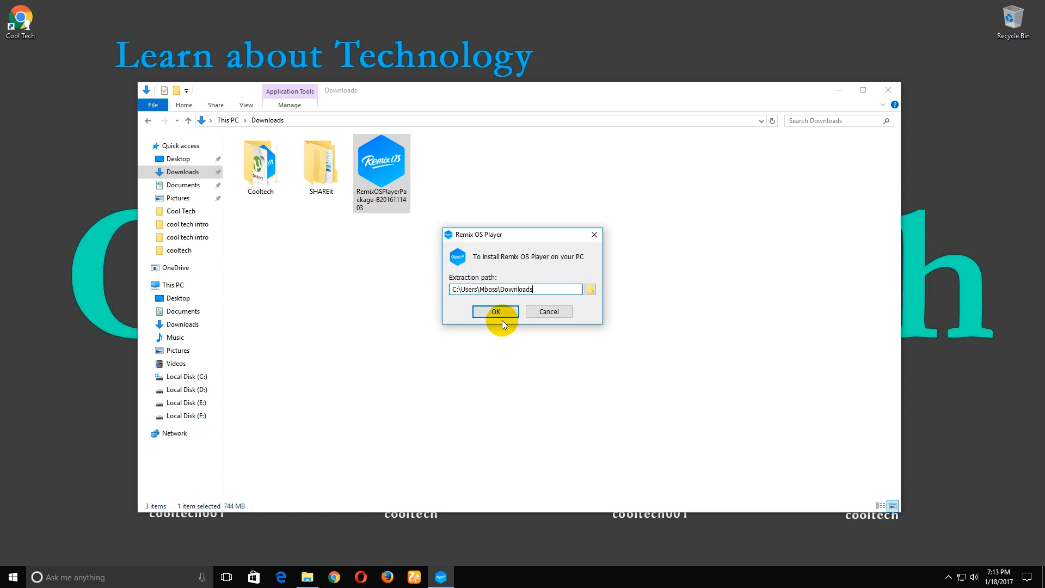
left_click(494, 311)
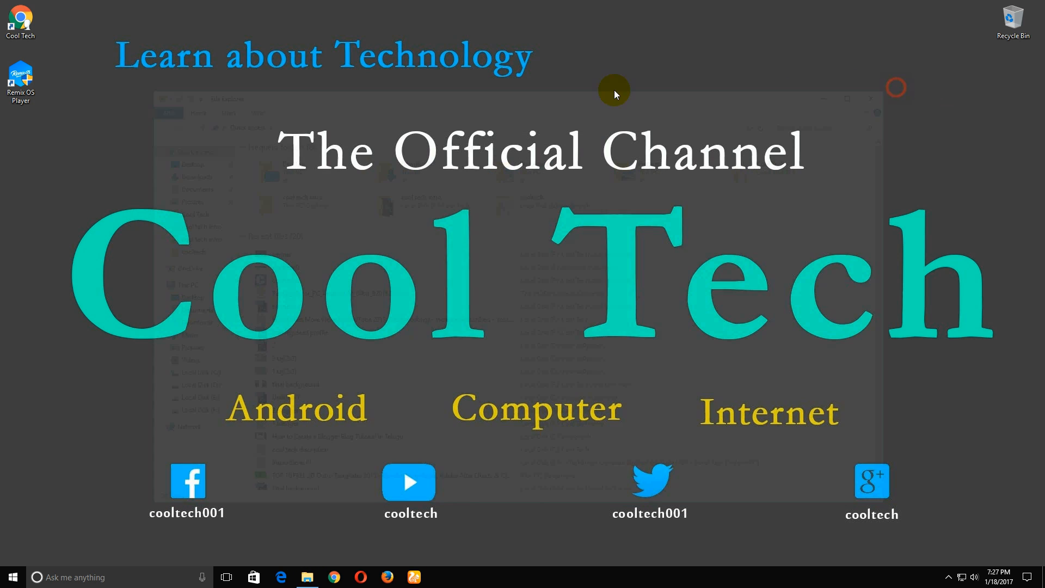
- Launch Remix OS Player, review Advanced settings keeping 1024x768, and boot the emulator
double_click(20, 80)
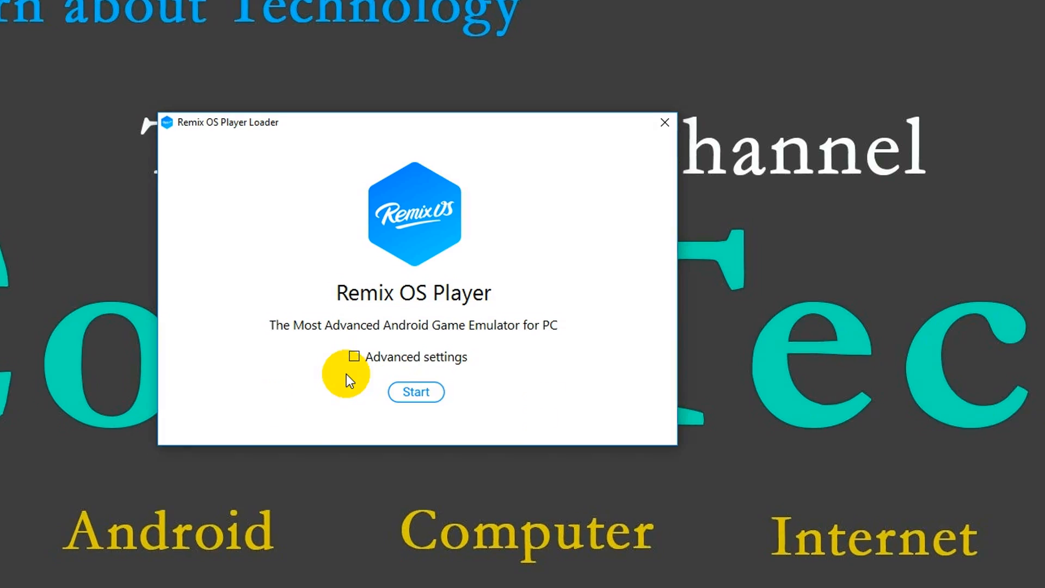
left_click(354, 356)
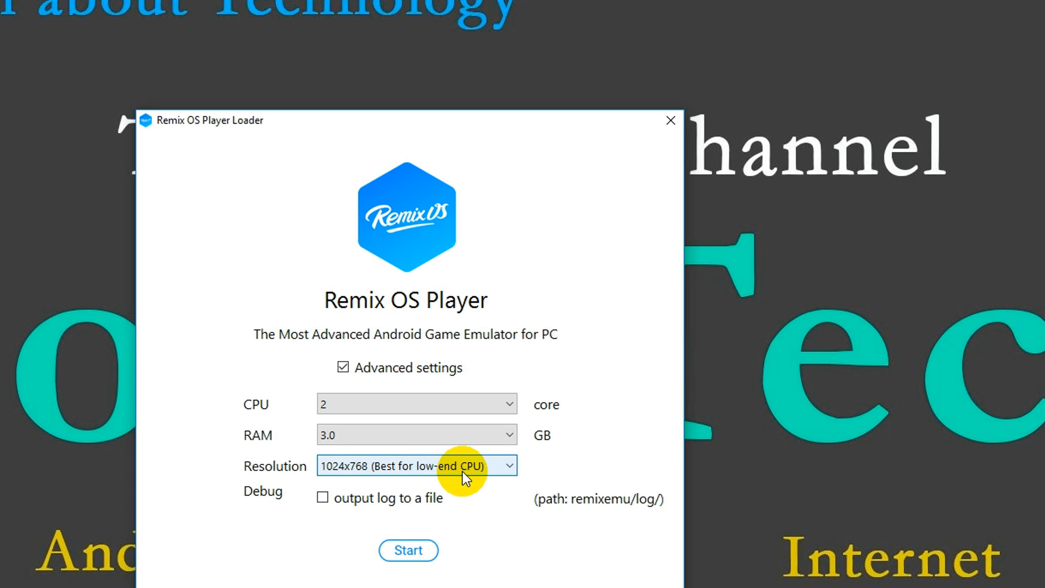
mouse_move(411, 468)
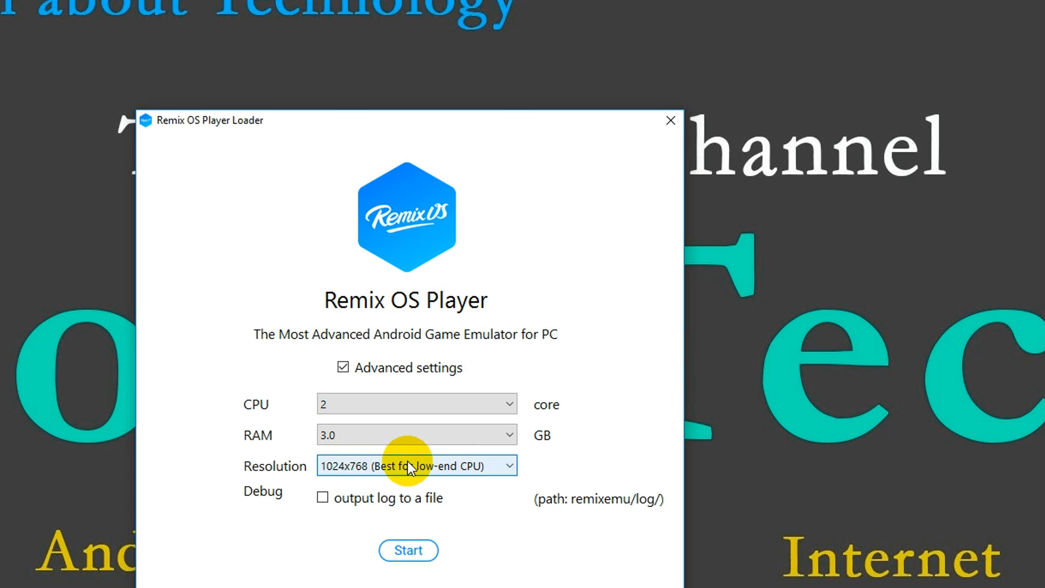
left_click(415, 465)
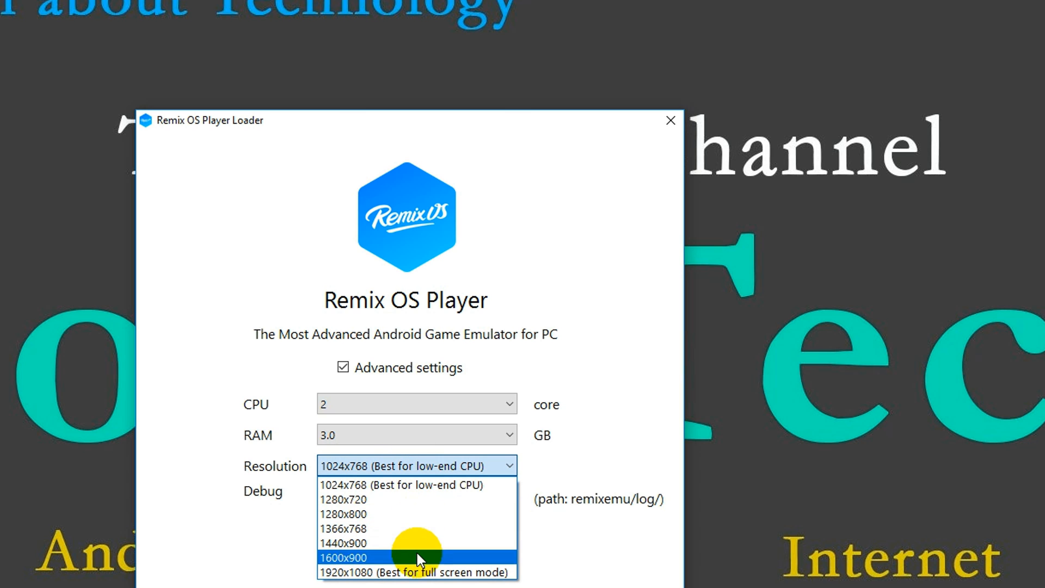
mouse_move(456, 571)
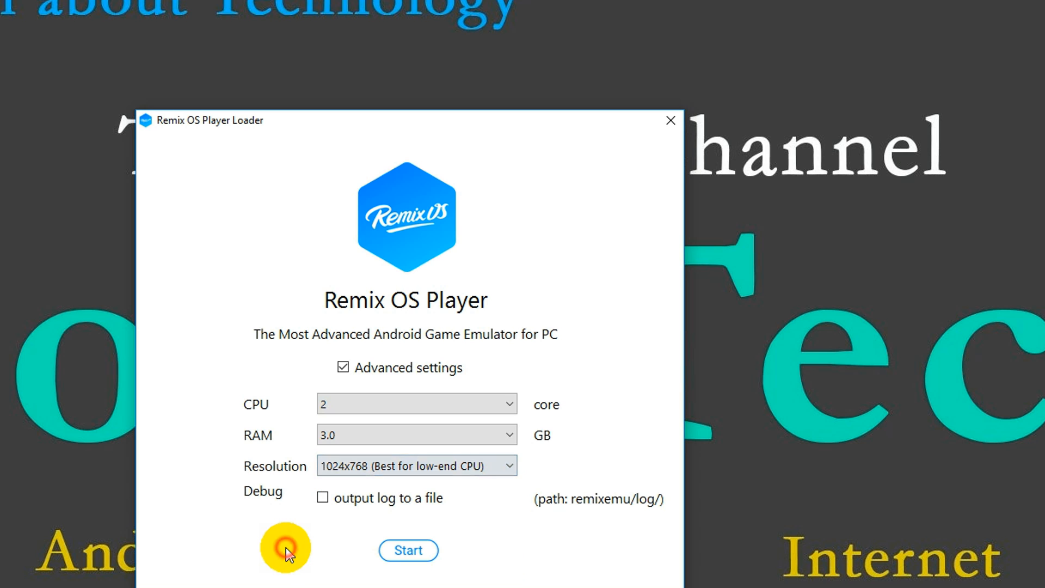
left_click(416, 465)
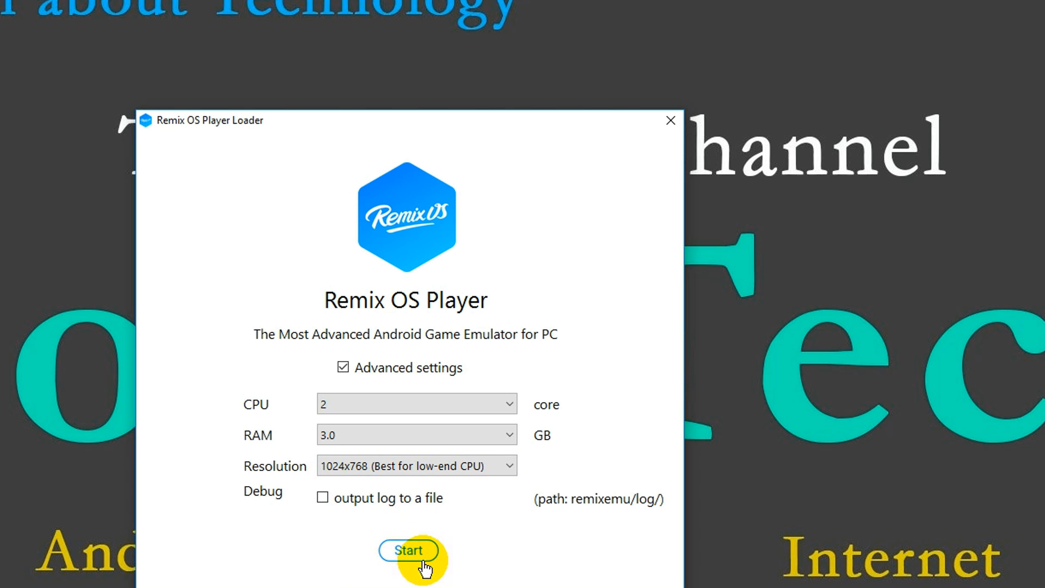
left_click(407, 550)
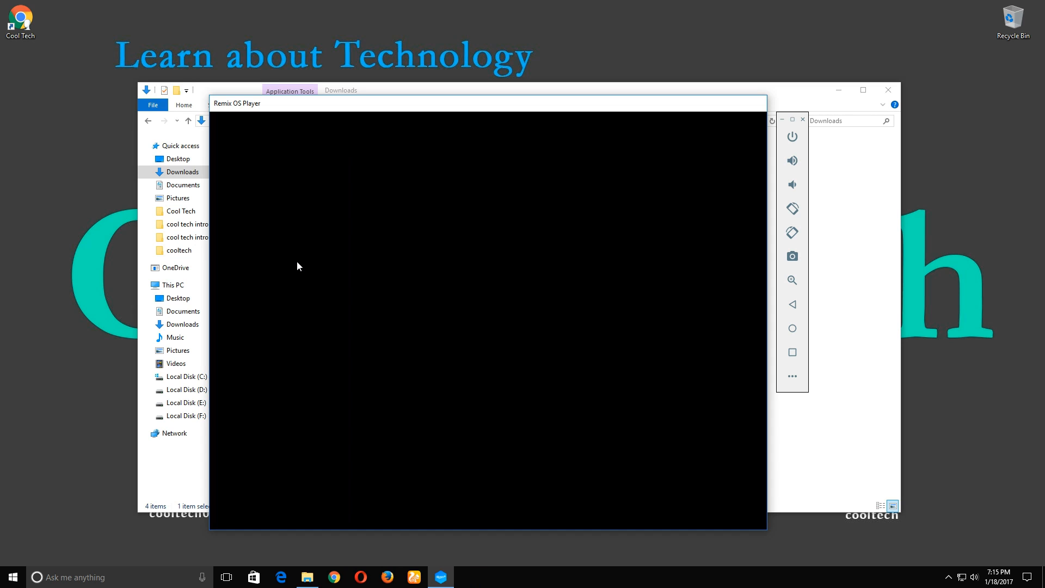
mouse_move(520, 264)
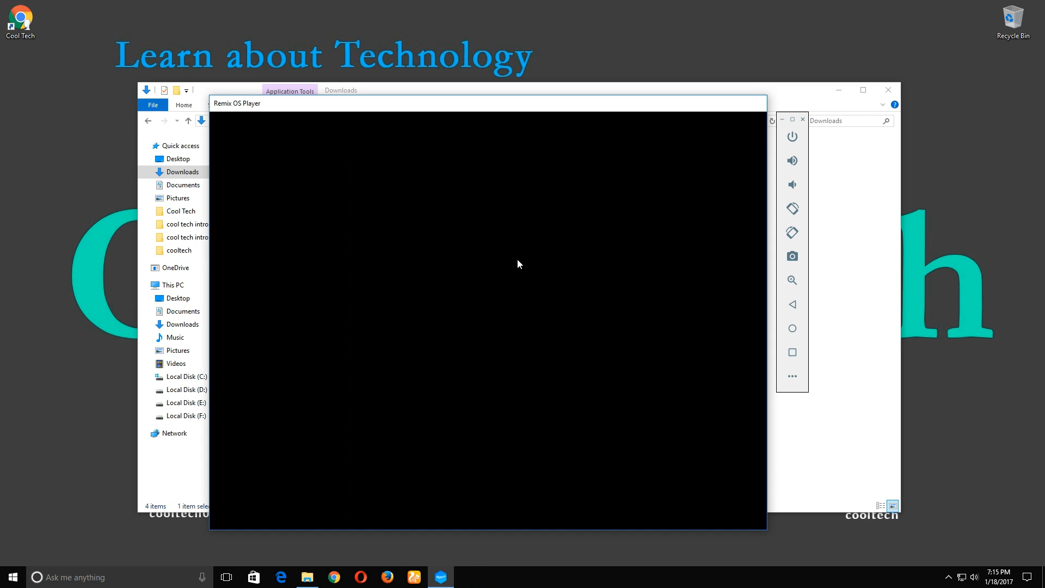
- Wait on the Remix OS boot message until the language selection screen appears
left_click(793, 232)
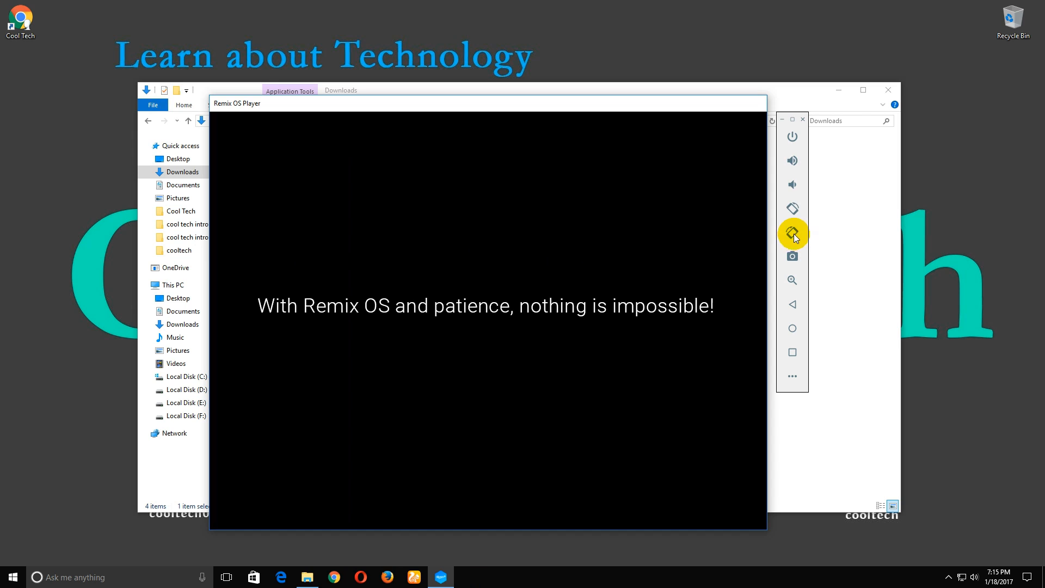
mouse_move(794, 345)
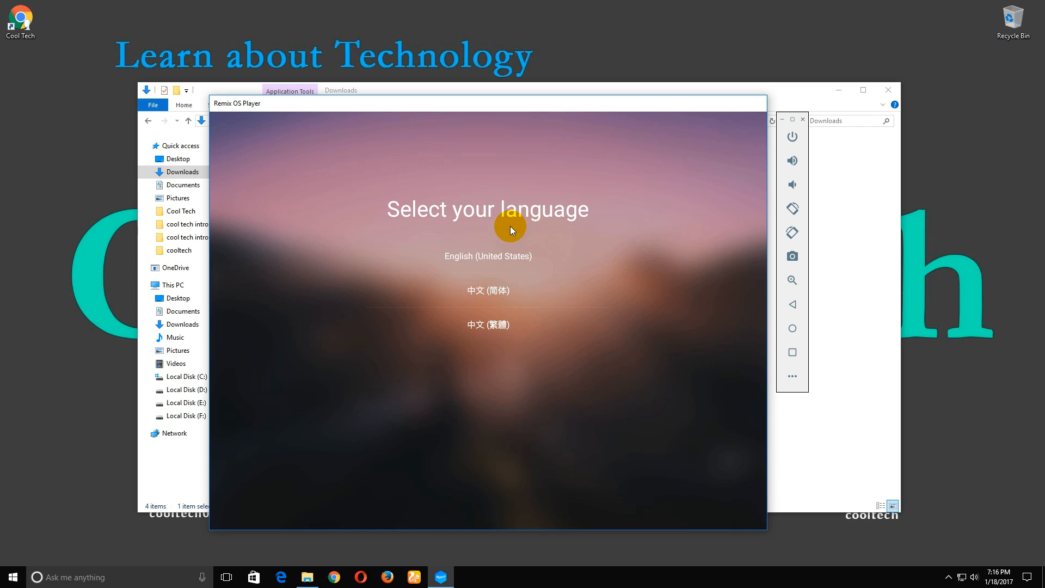
- Choose English (United States), accept the user agreement and reach the recommended apps
left_click(488, 255)
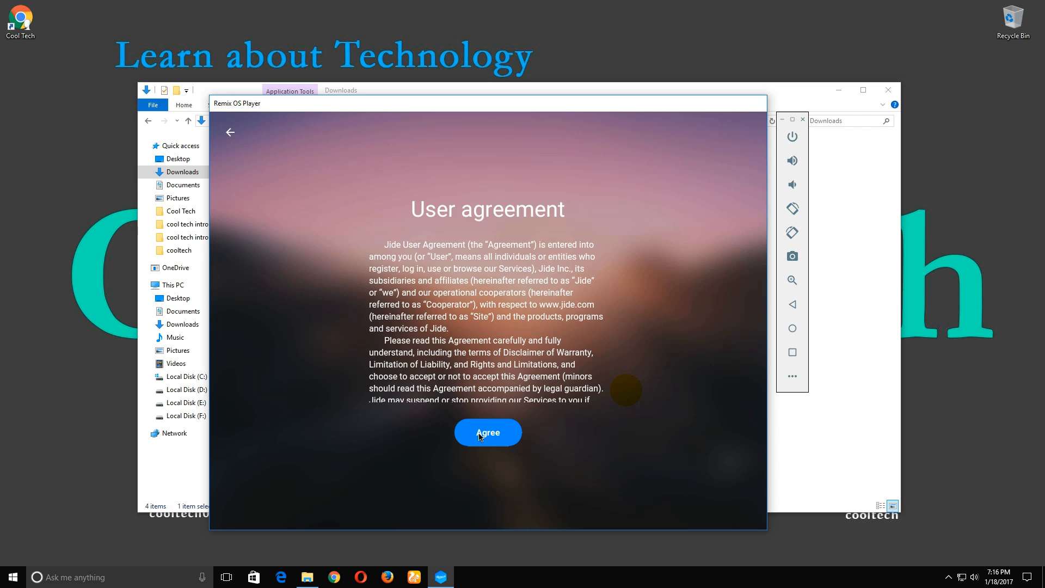
left_click(488, 432)
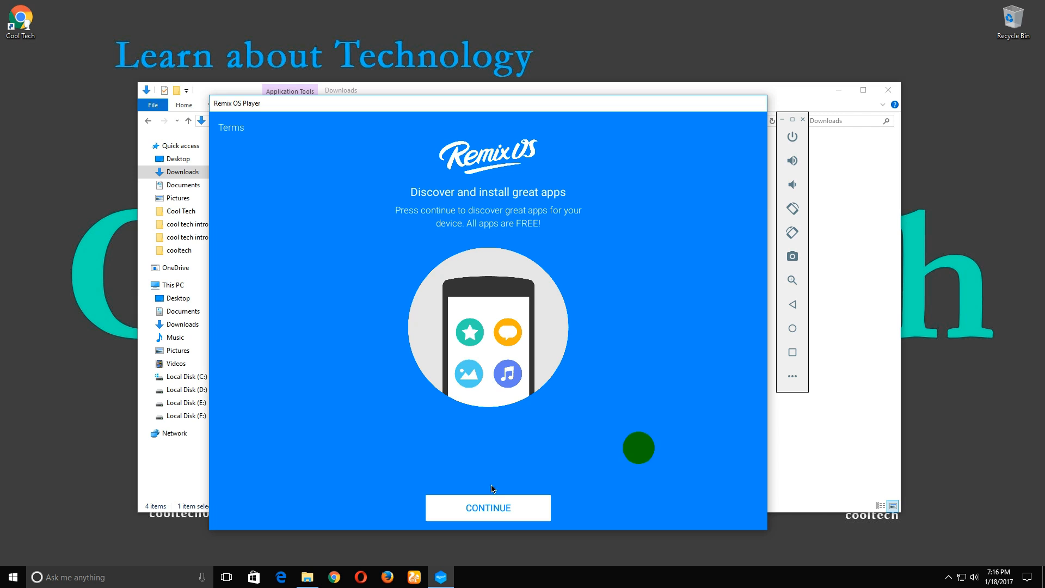
left_click(488, 507)
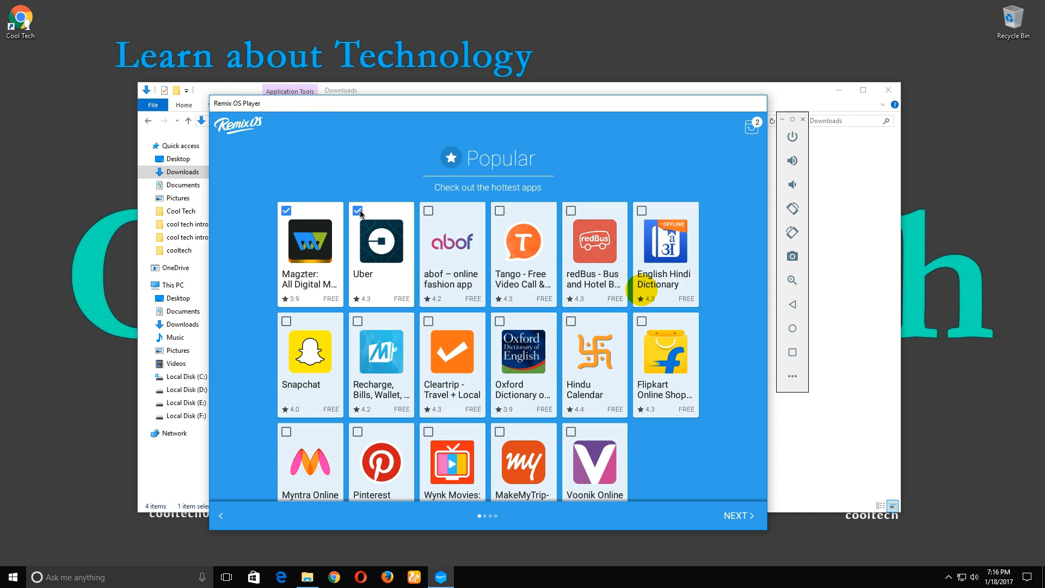
- Deselect Uber, Magzter, Saavn Music, PhonePe and the entertainment apps, reaching a 'No apps selected' summary
left_click(358, 210)
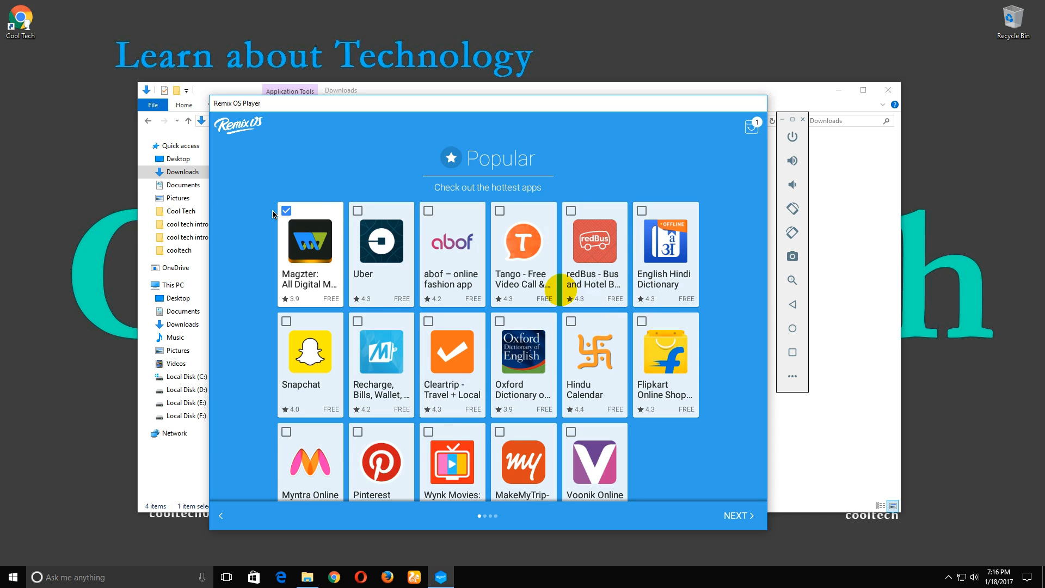
left_click(286, 211)
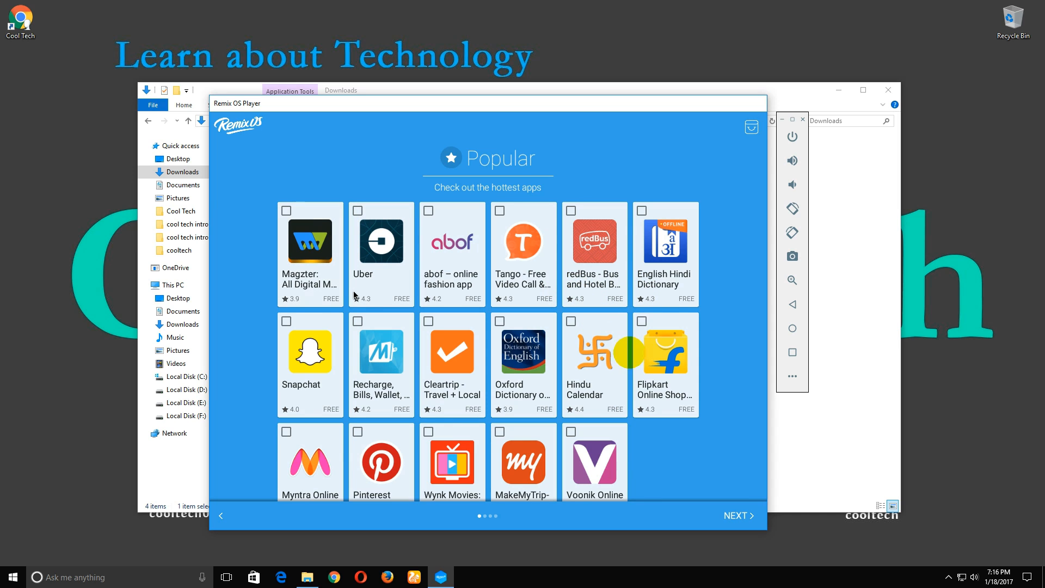
left_click(736, 515)
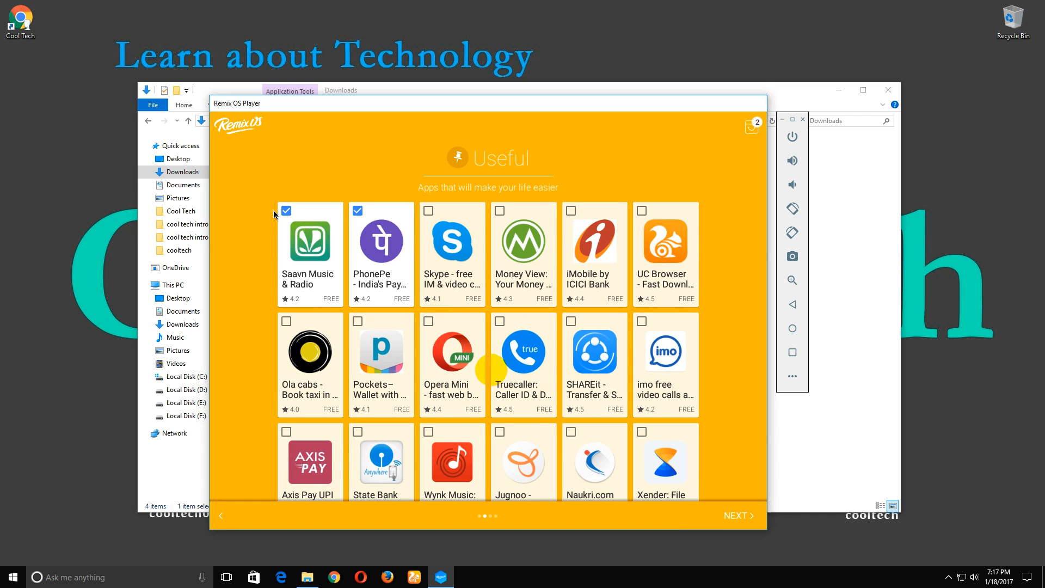
left_click(287, 210)
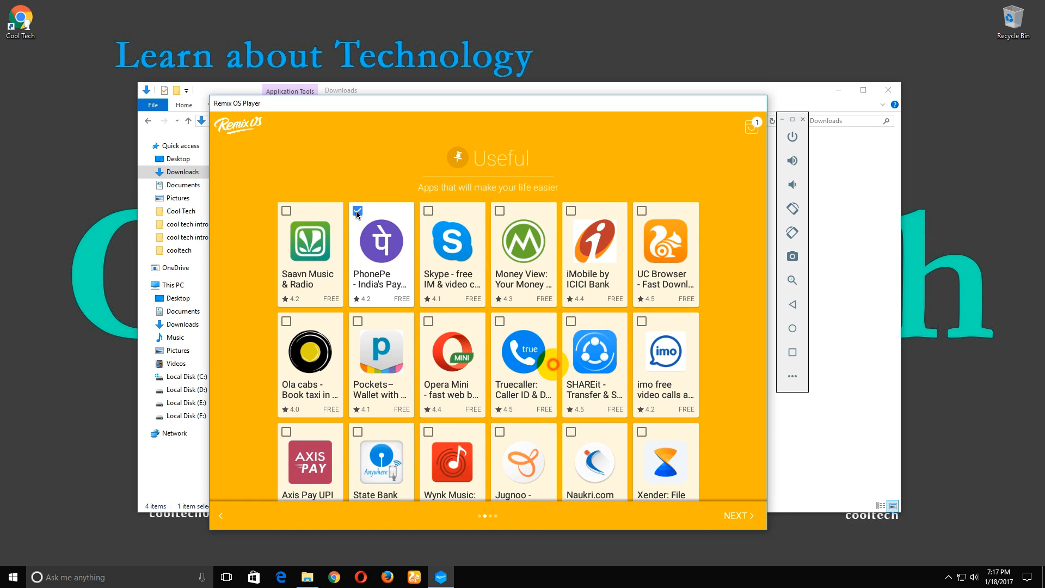
left_click(357, 210)
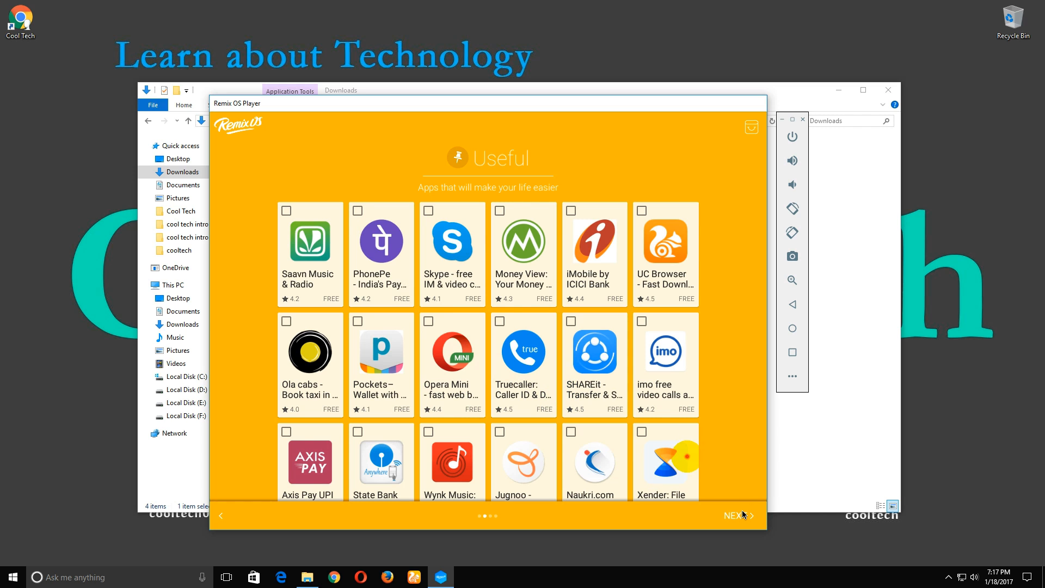
left_click(738, 515)
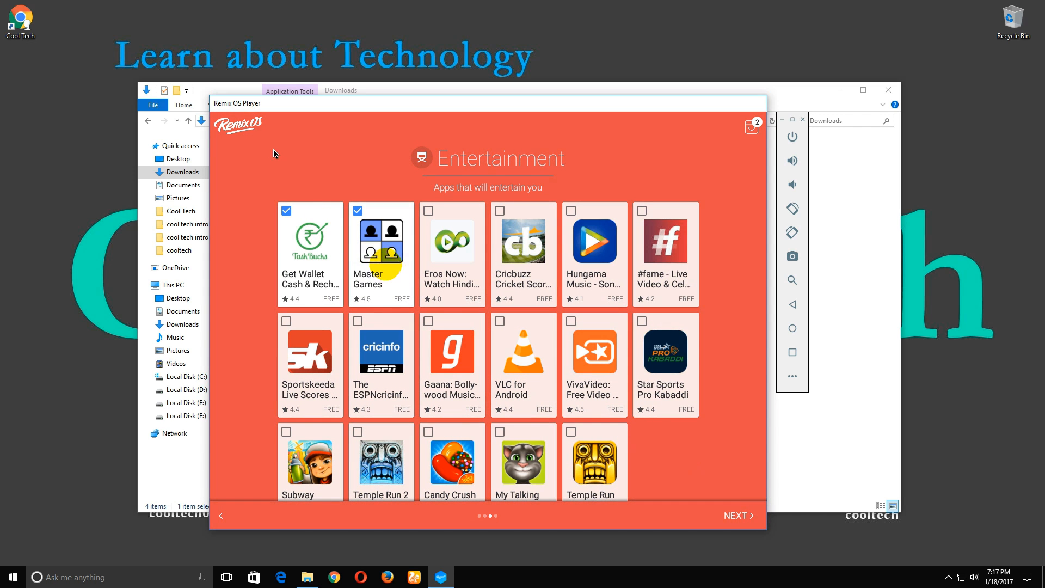
left_click(287, 210)
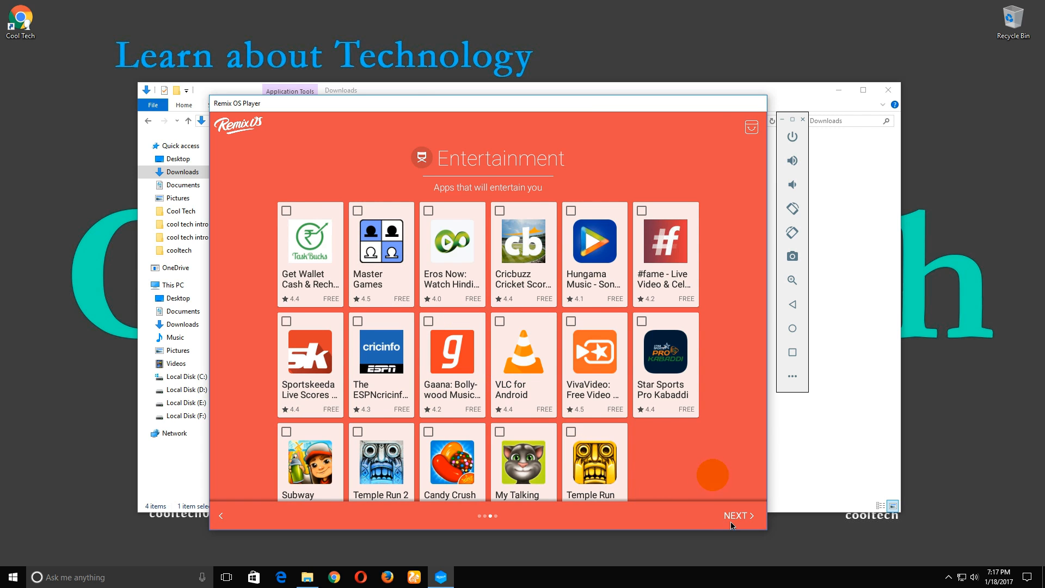
left_click(736, 515)
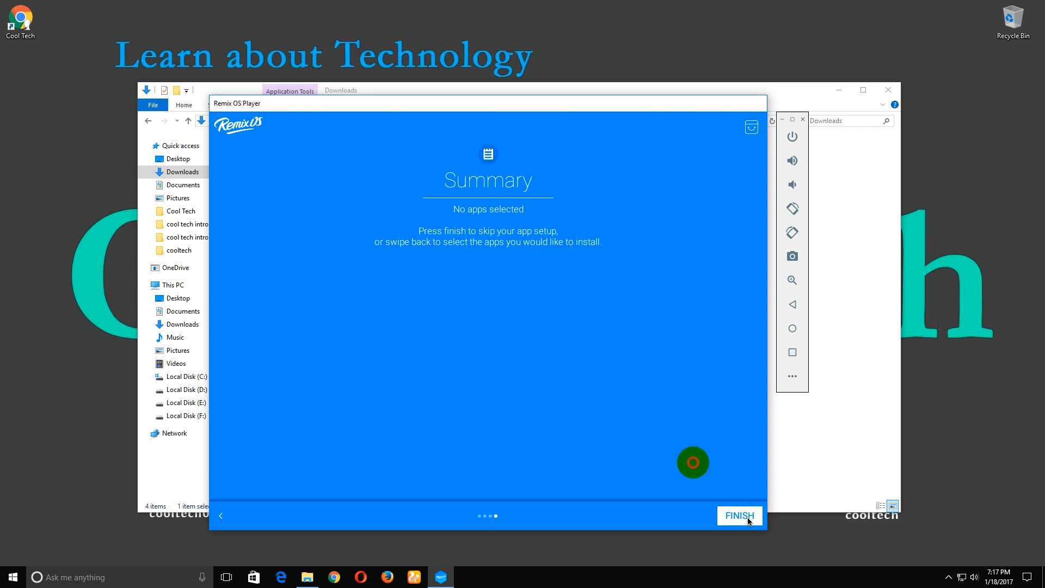
- Finish setup with no apps and continue past the Google Play activation notes to the desktop
left_click(738, 515)
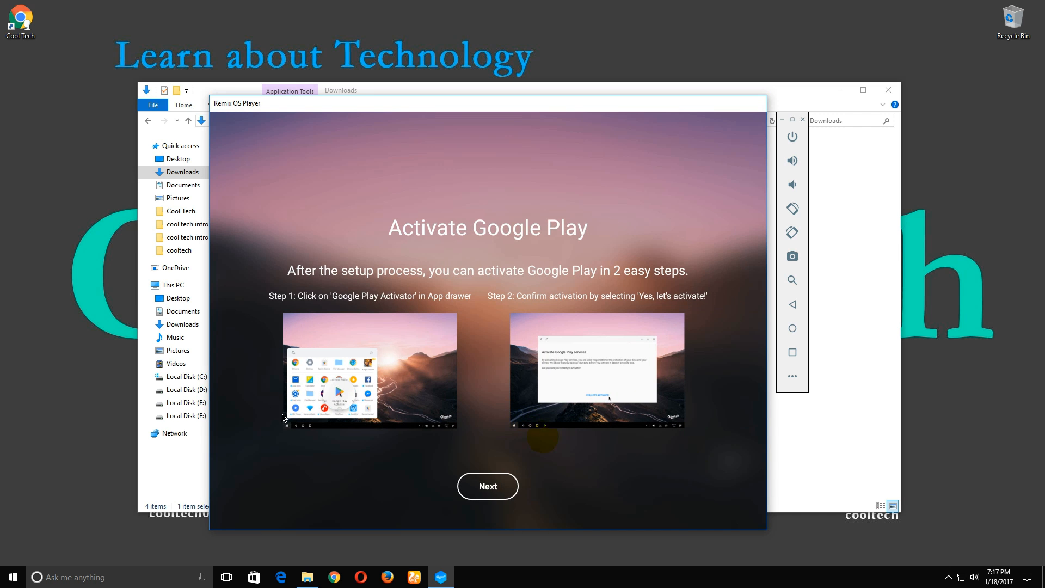
mouse_move(487, 485)
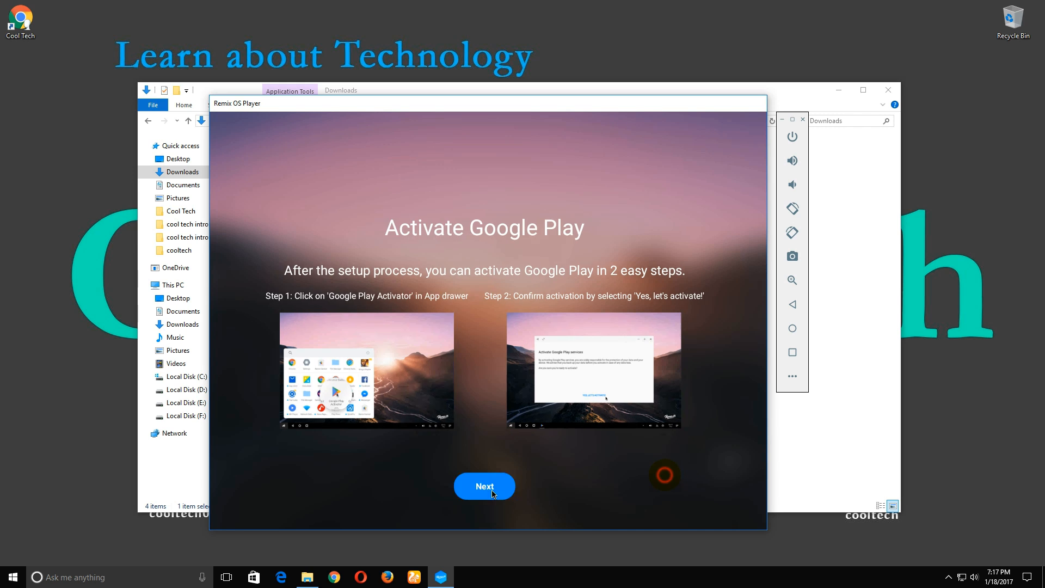
left_click(483, 486)
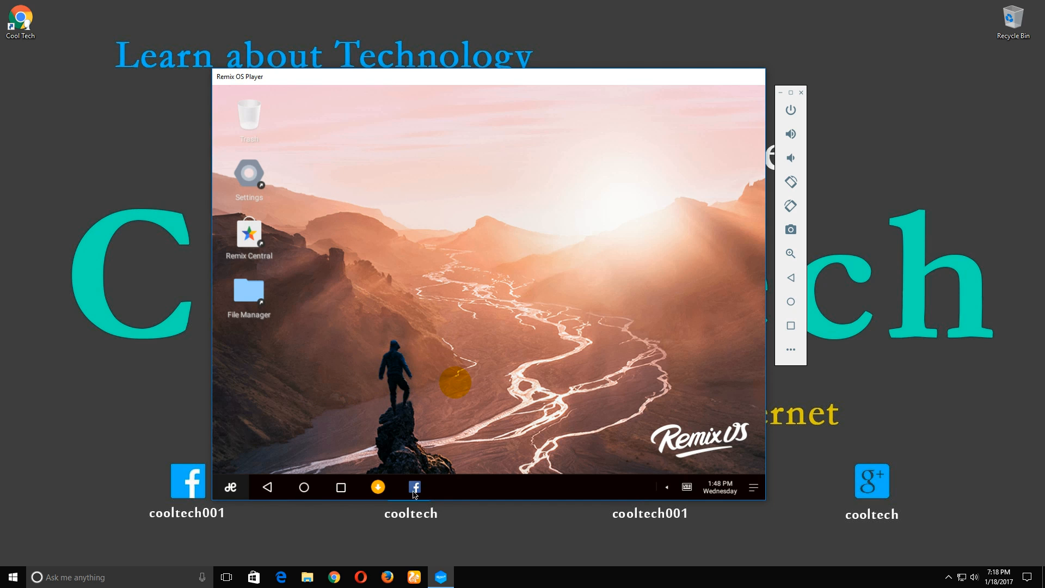
left_click(304, 487)
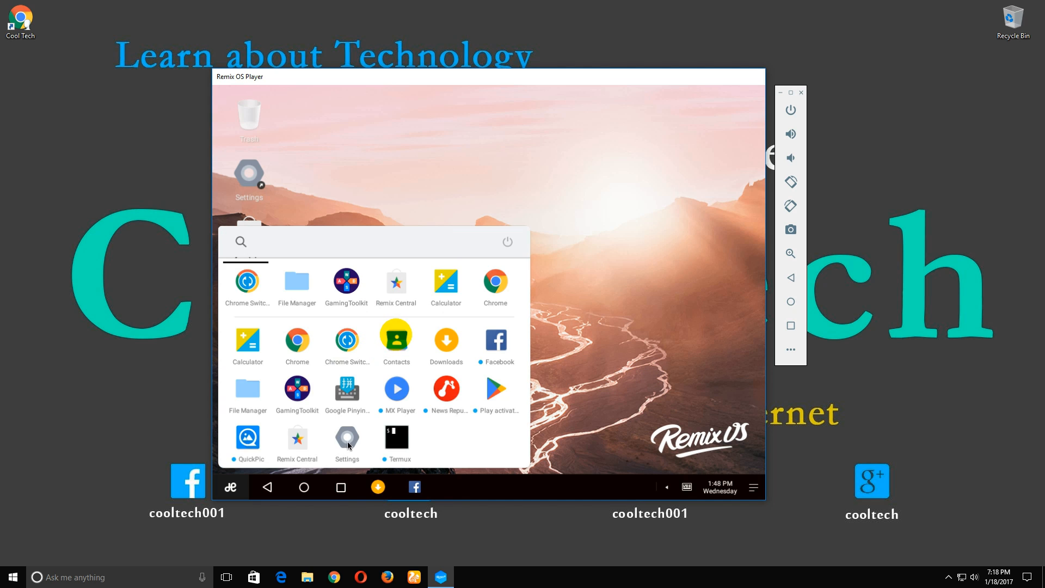
left_click(346, 444)
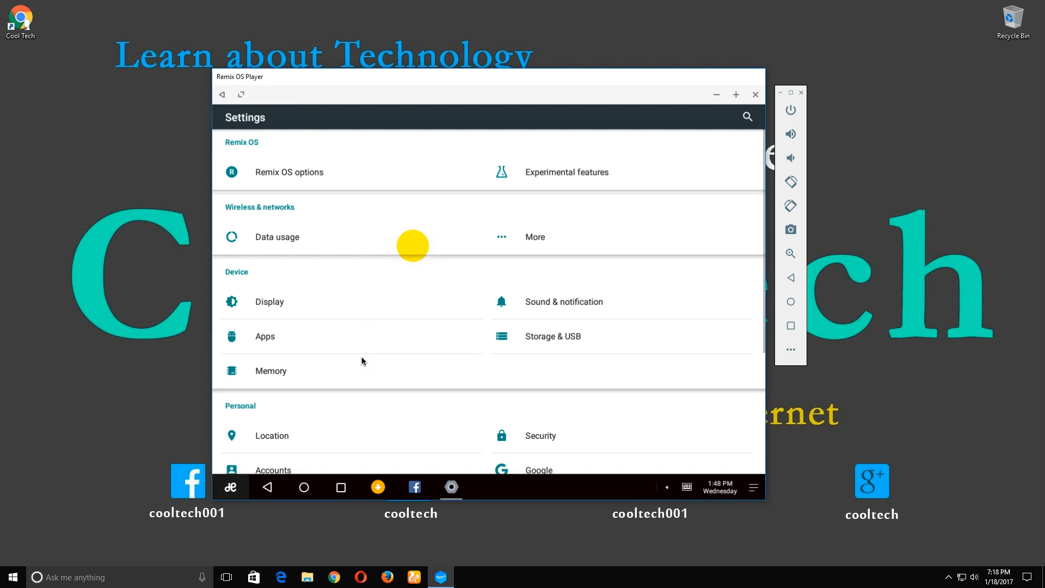
scroll("down", 3)
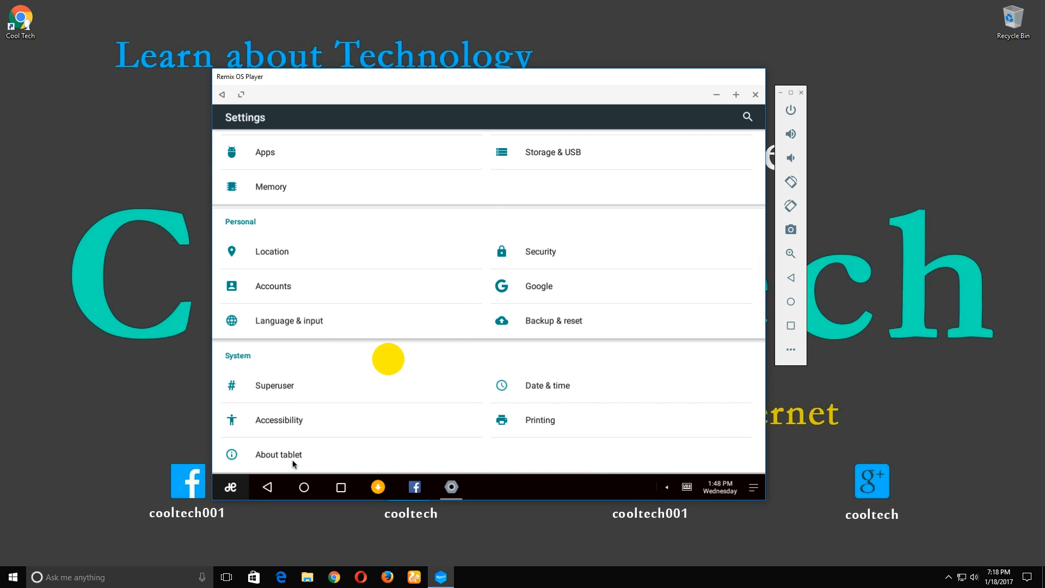
left_click(278, 454)
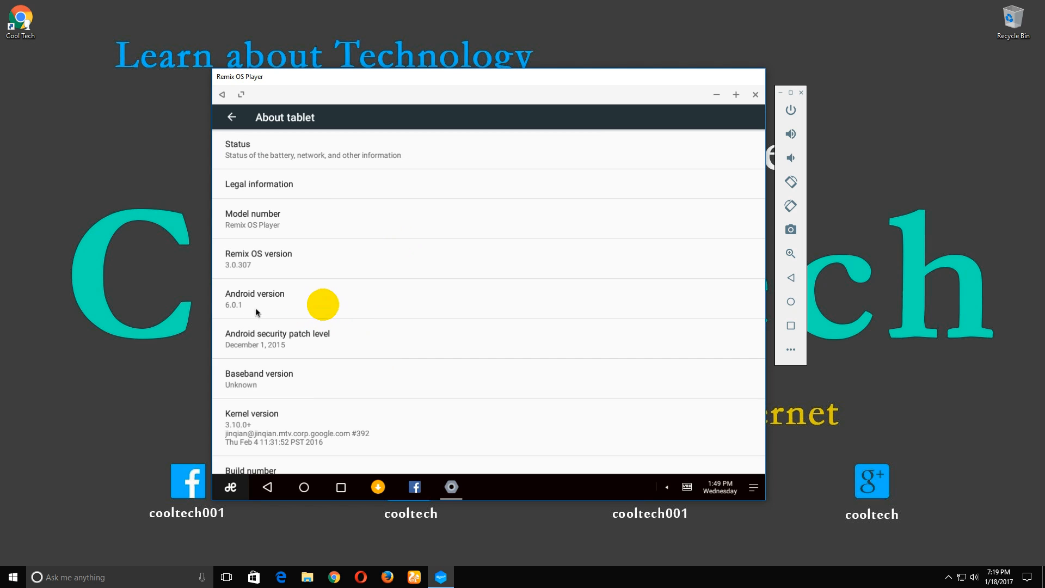
mouse_move(249, 313)
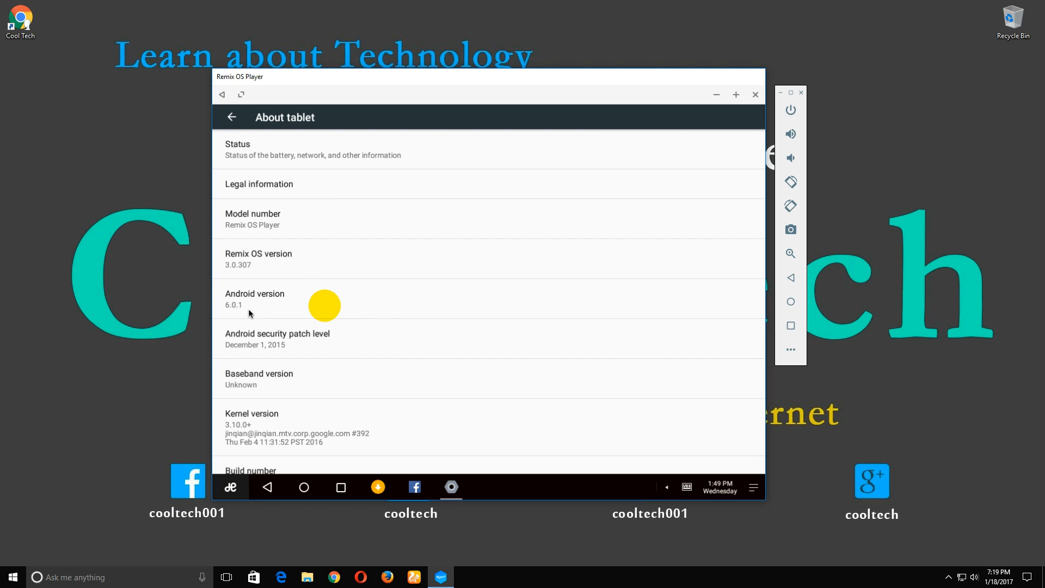
mouse_move(695, 285)
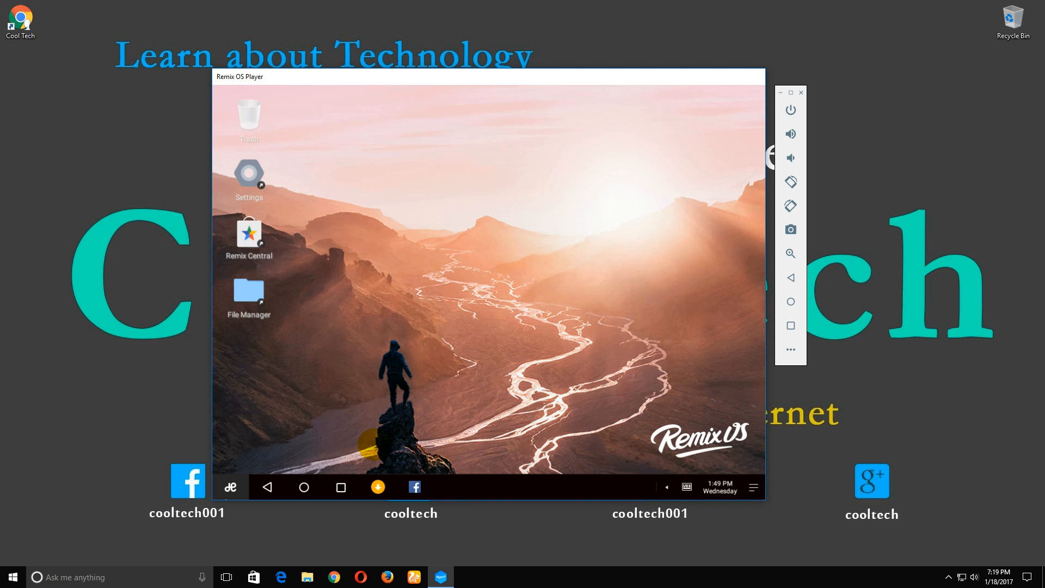
- Run Play activator from the app drawer and complete Google Play services activation
left_click(303, 487)
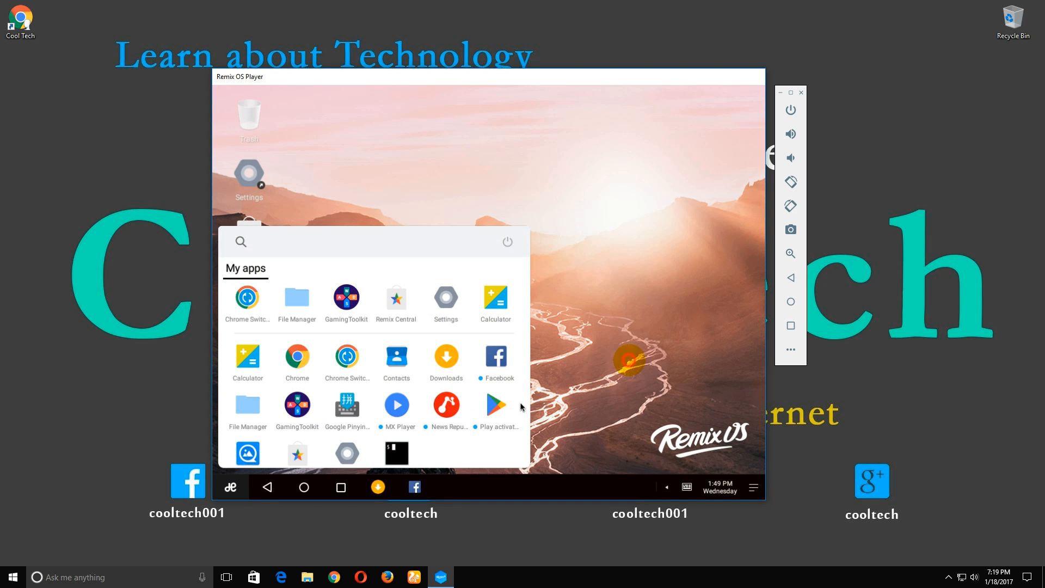
left_click(496, 410)
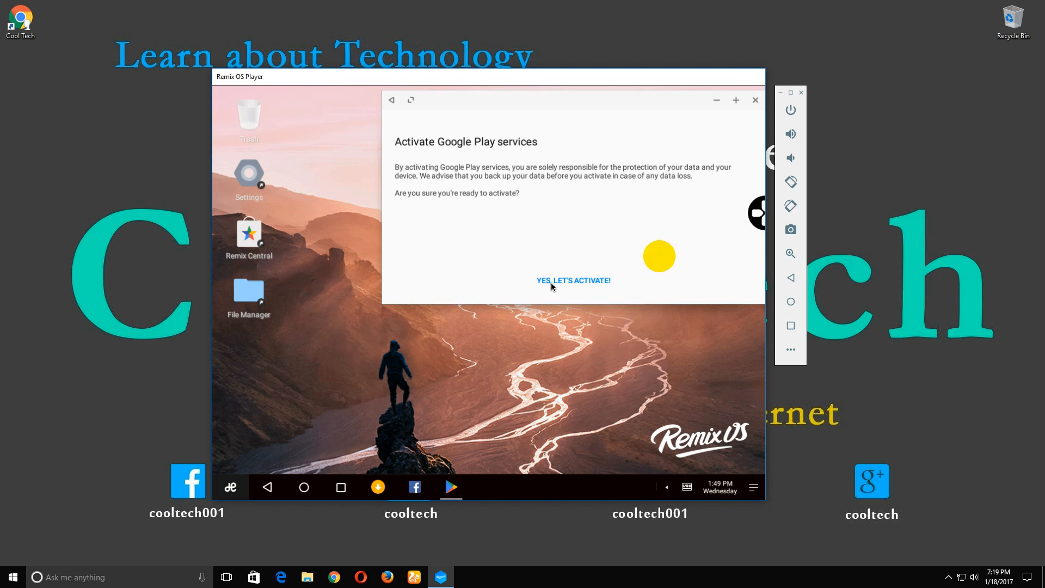
left_click(574, 280)
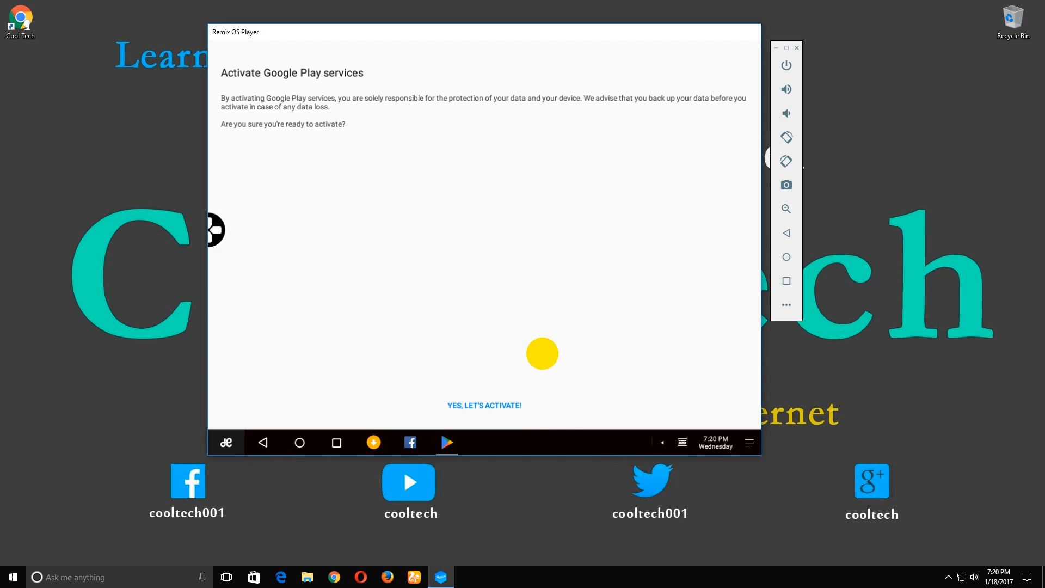
left_click(484, 405)
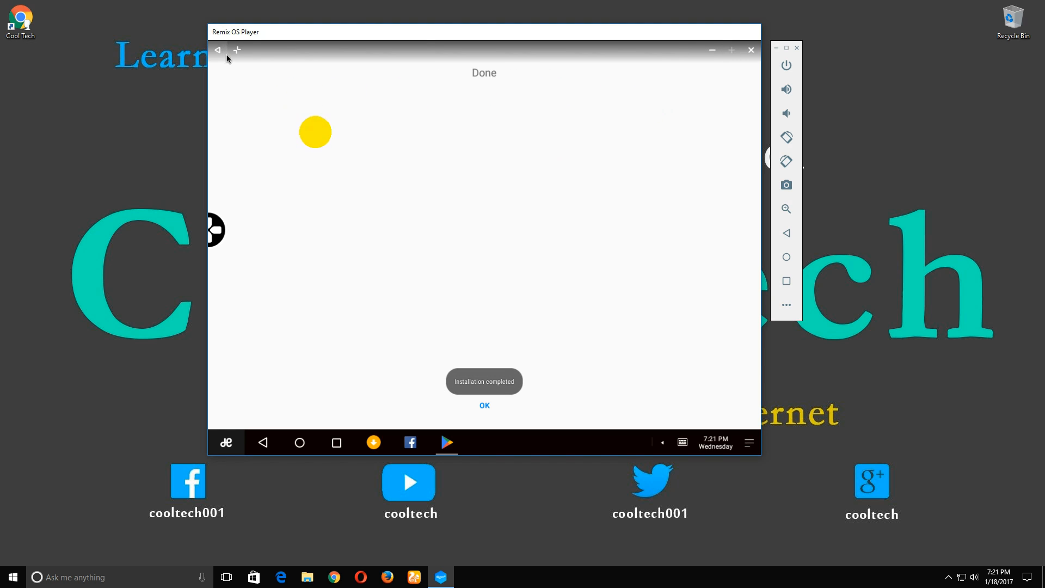
left_click(483, 406)
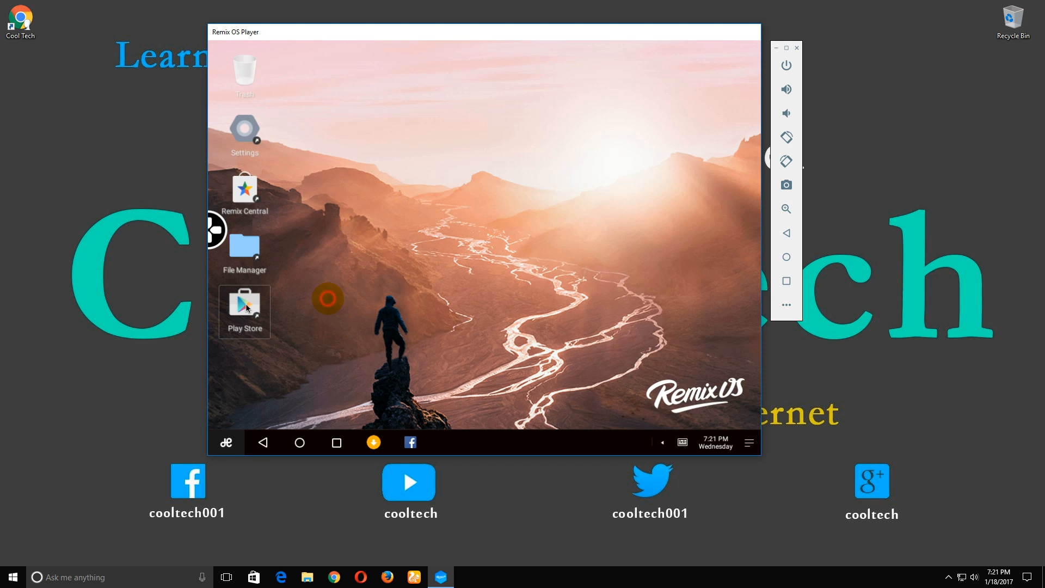
- Sign in to Google from the Play Store with the account password and accept the terms
left_click(244, 310)
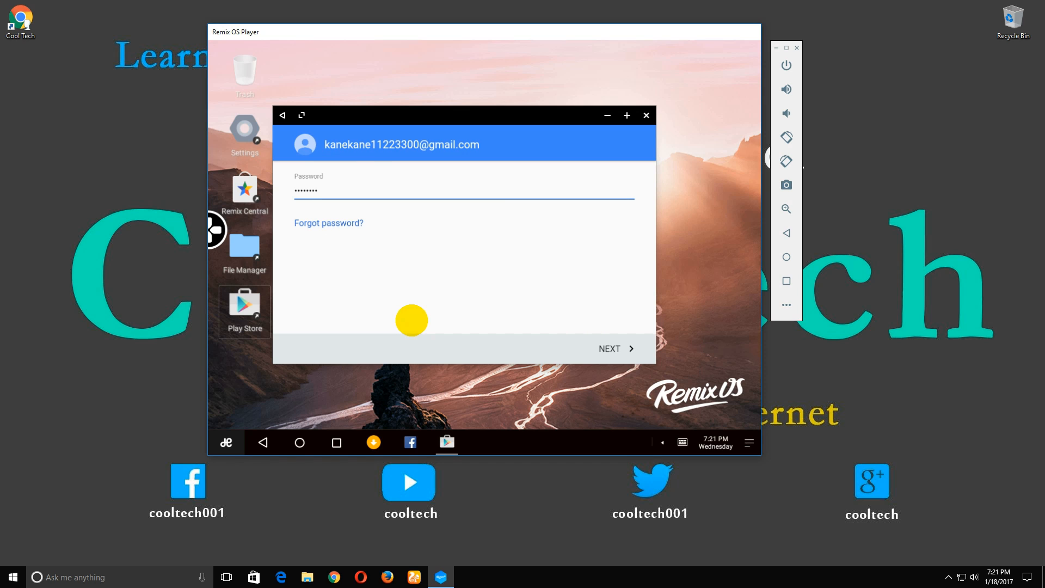
left_click(610, 348)
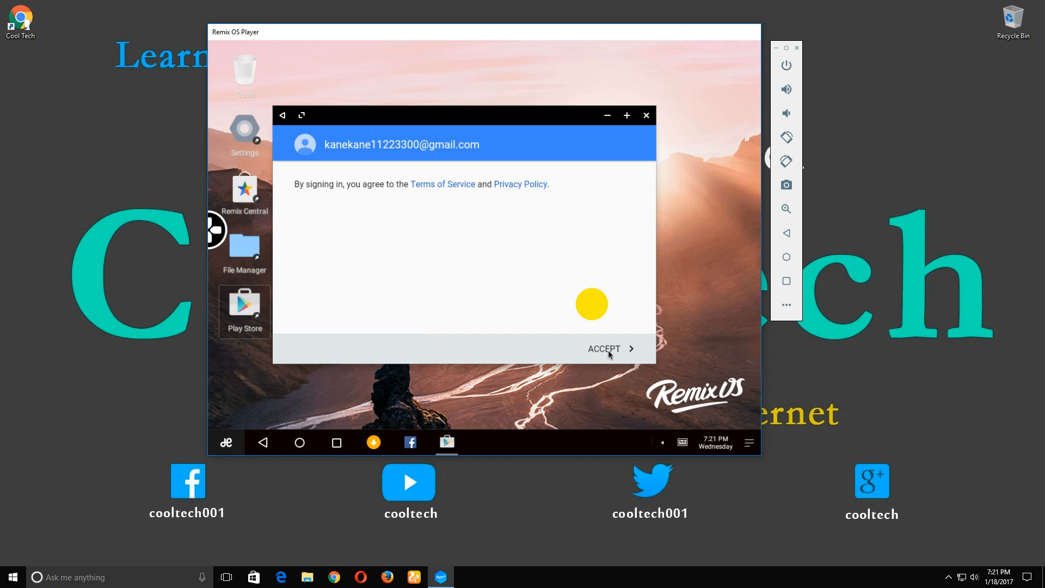
left_click(607, 349)
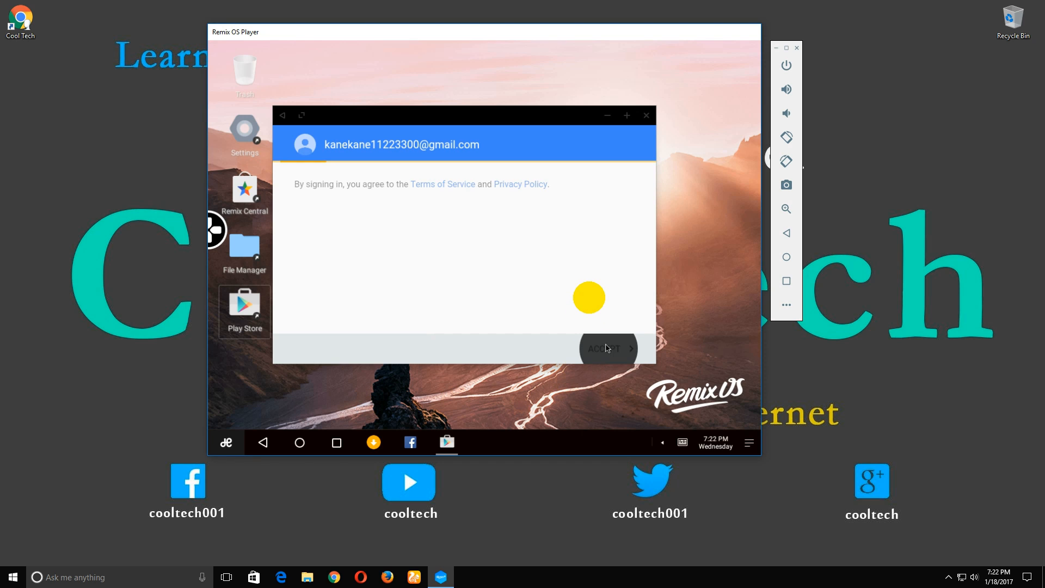
left_click(606, 348)
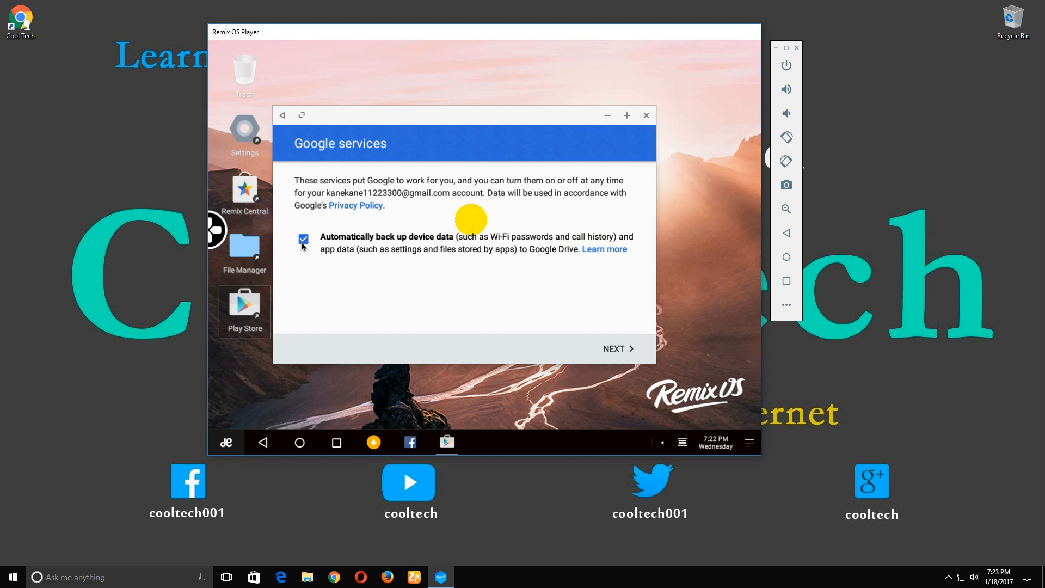
- Turn off automatic Google Drive backup, skip payment info and continue into Google Play
left_click(304, 240)
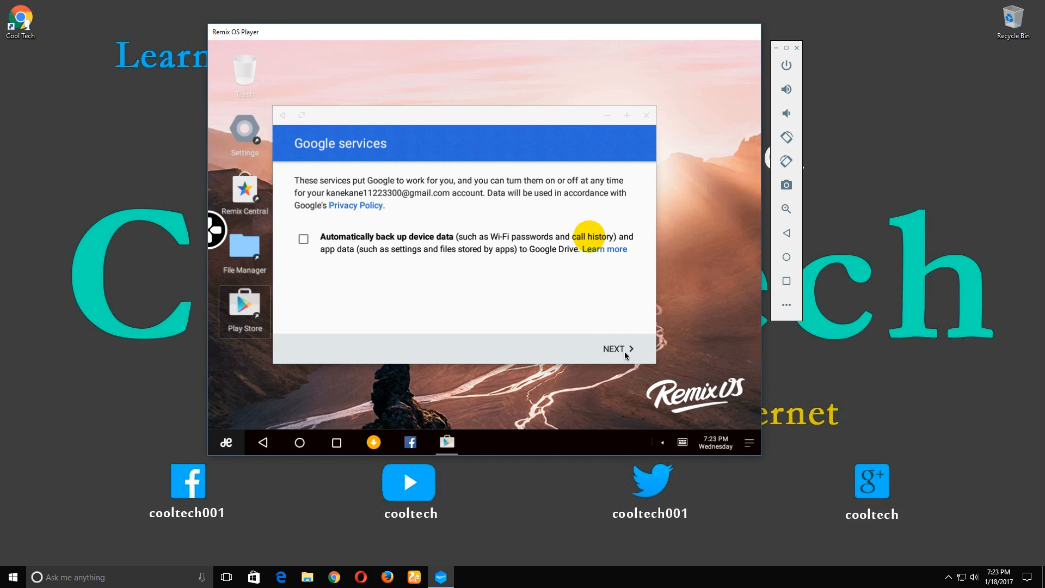
left_click(613, 348)
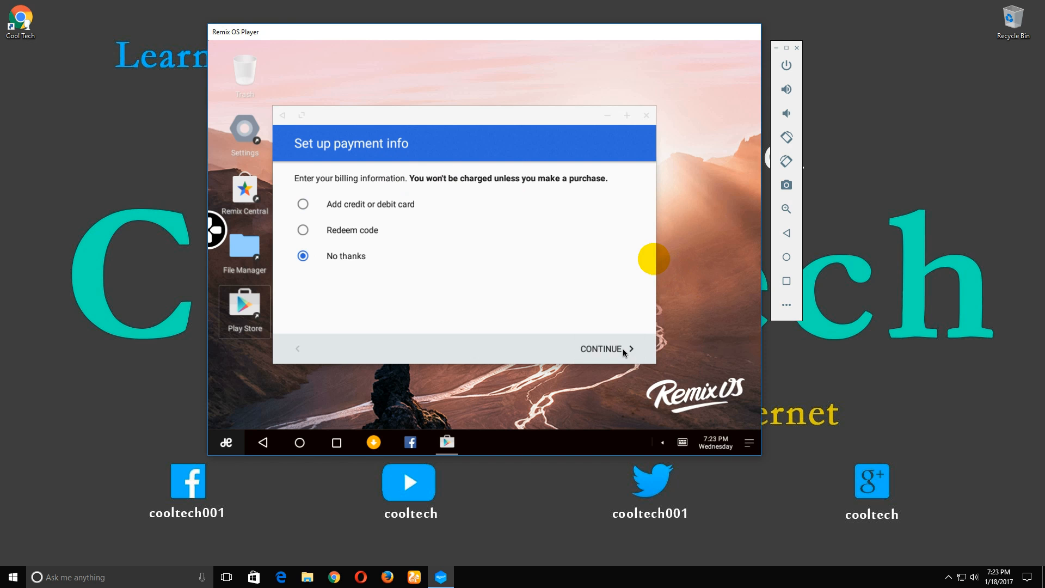
left_click(601, 348)
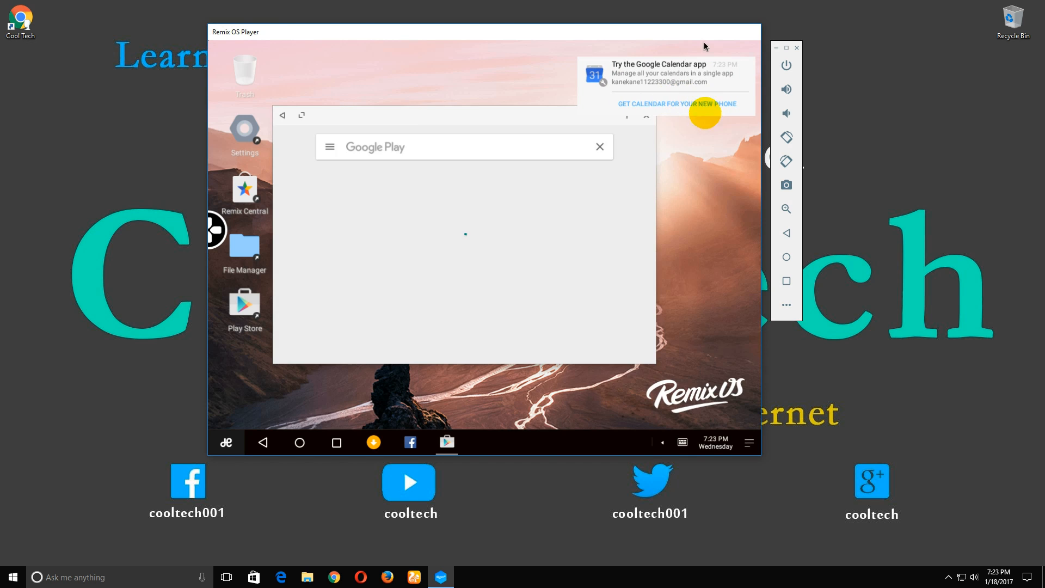